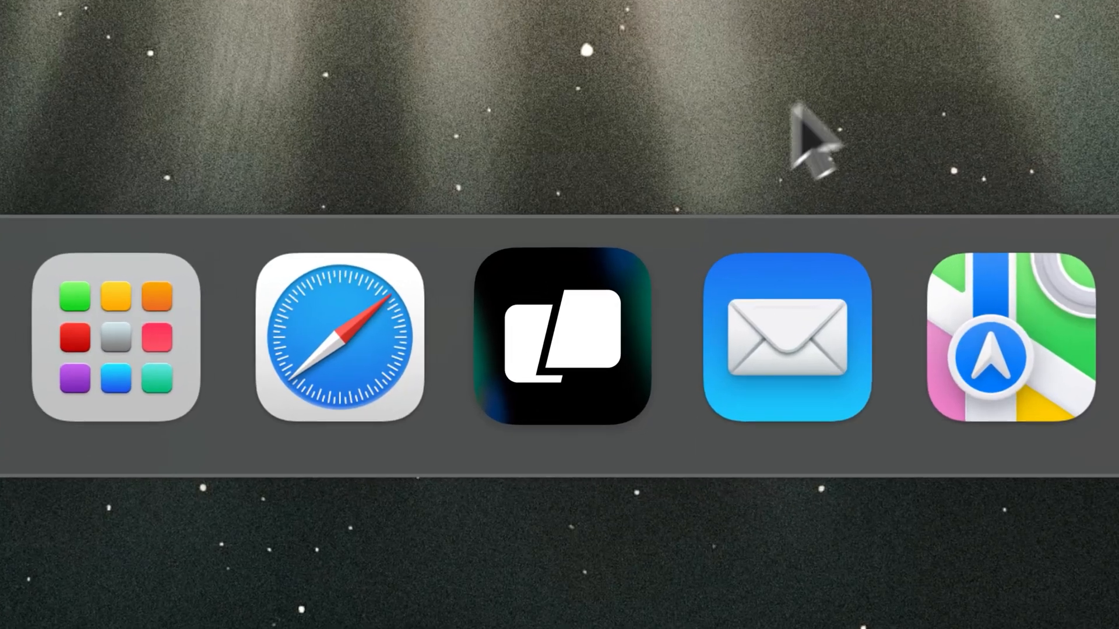
# Step: Launch Warp from its Dock icon
pyautogui.click(562, 338)
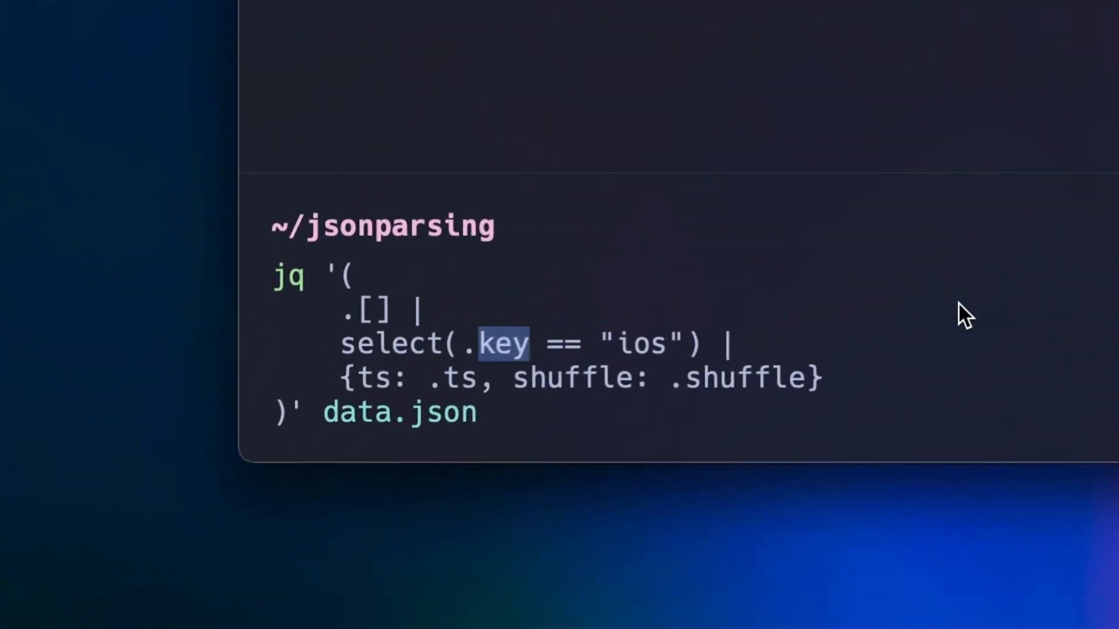
# Step: Edit the jq filter to match on platform and rename both shuffle occurrences to person
pyautogui.write('platform')
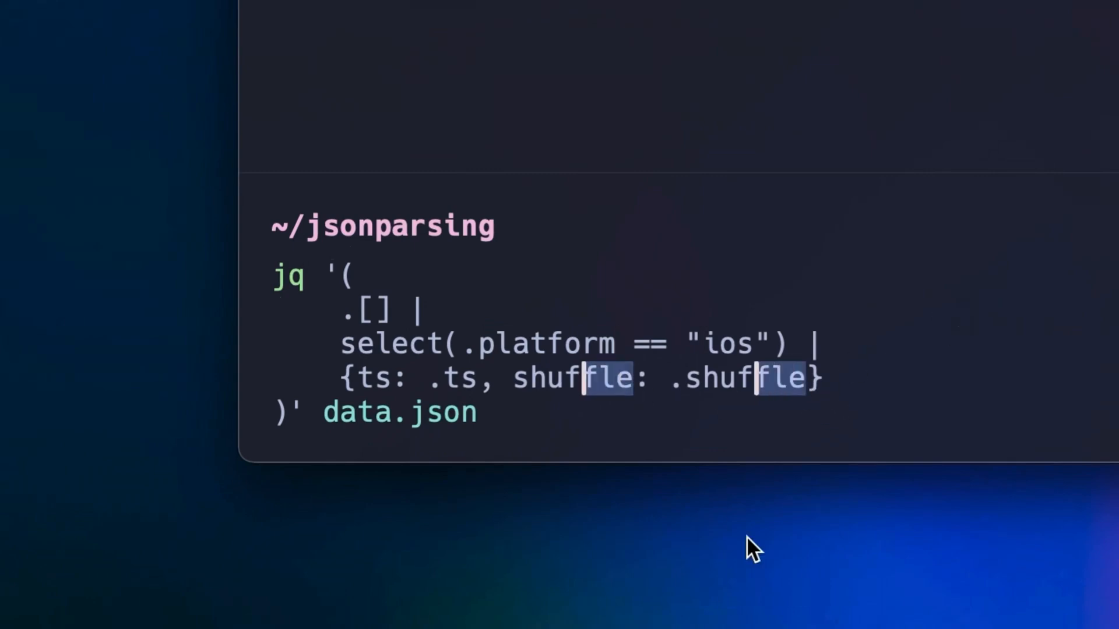
pyautogui.write('person')
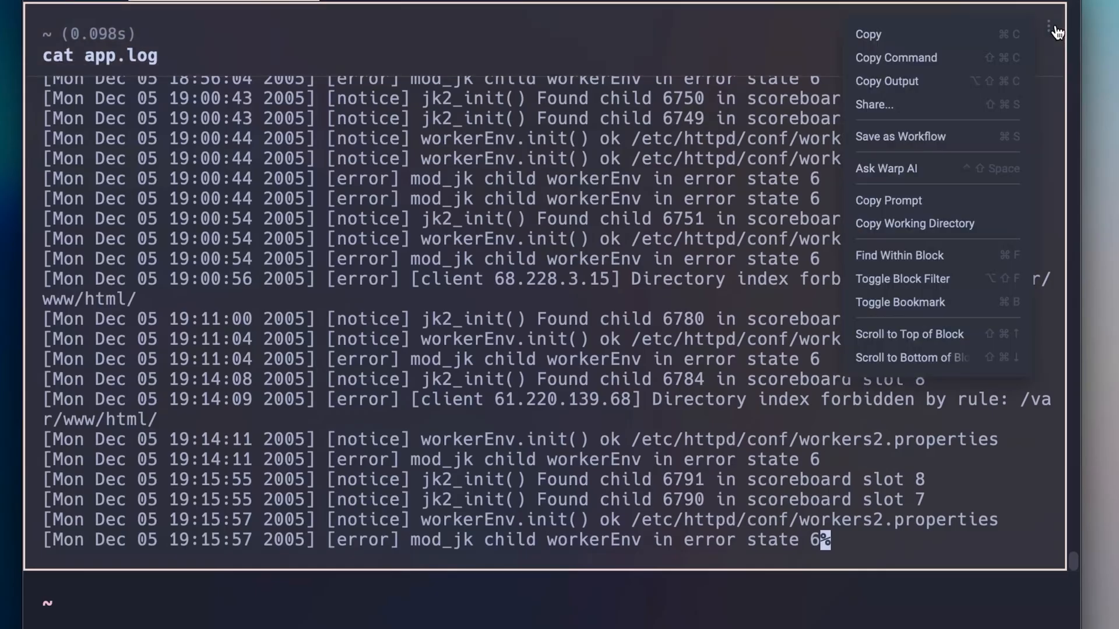
# Step: Scroll to the top of the app.log block, then complete cat app.log from the file suggestion
pyautogui.click(909, 334)
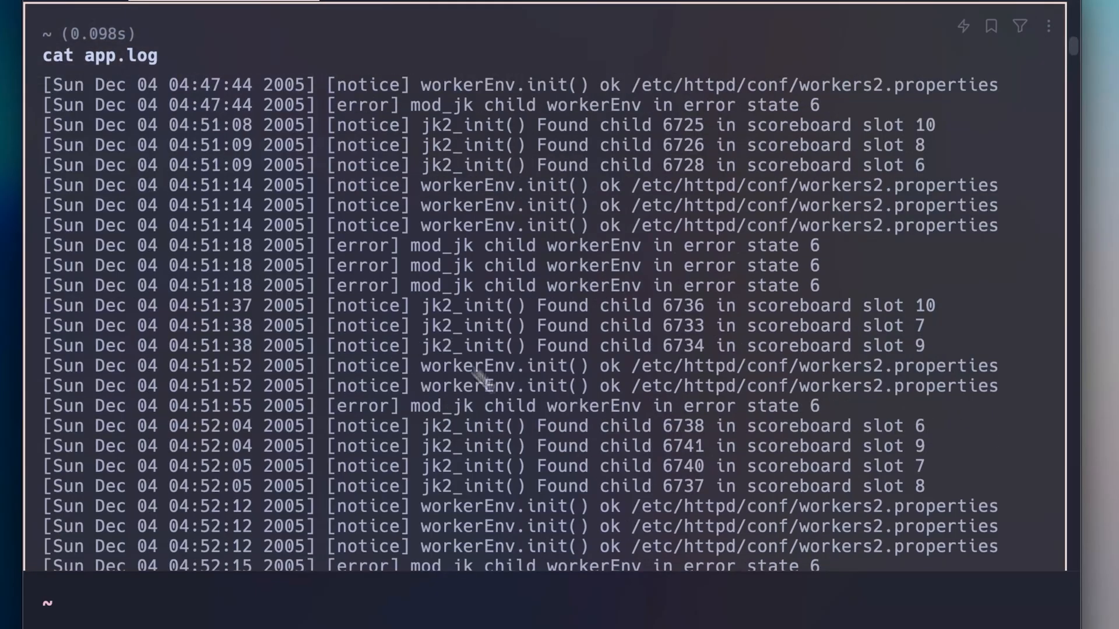
pyautogui.moveTo(548, 205)
pyautogui.write('cat app.lo')
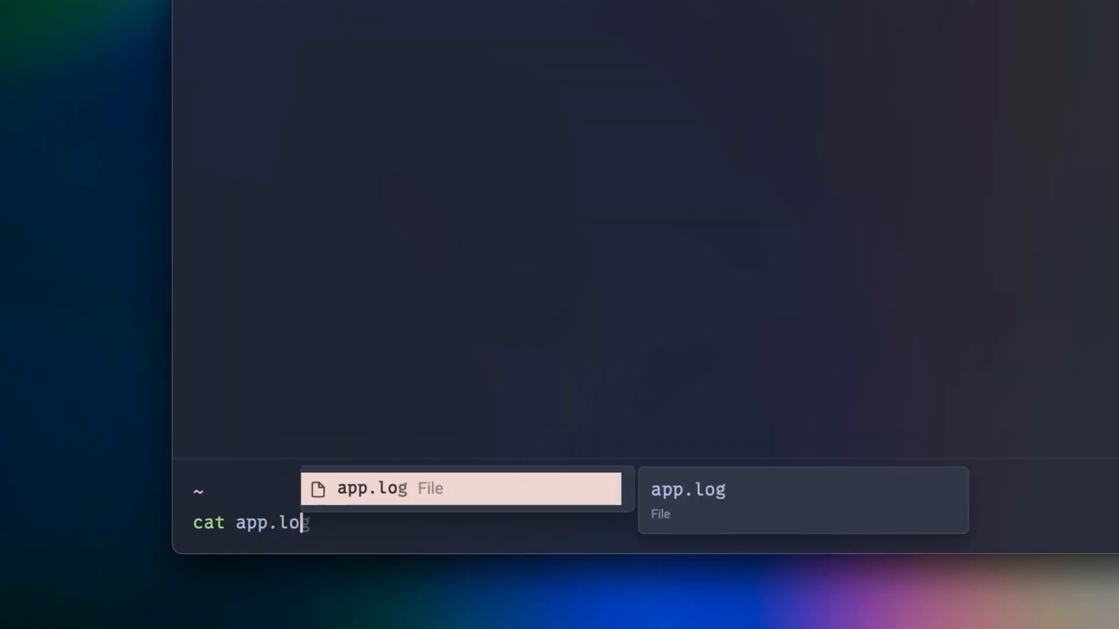
pyautogui.press('Return')
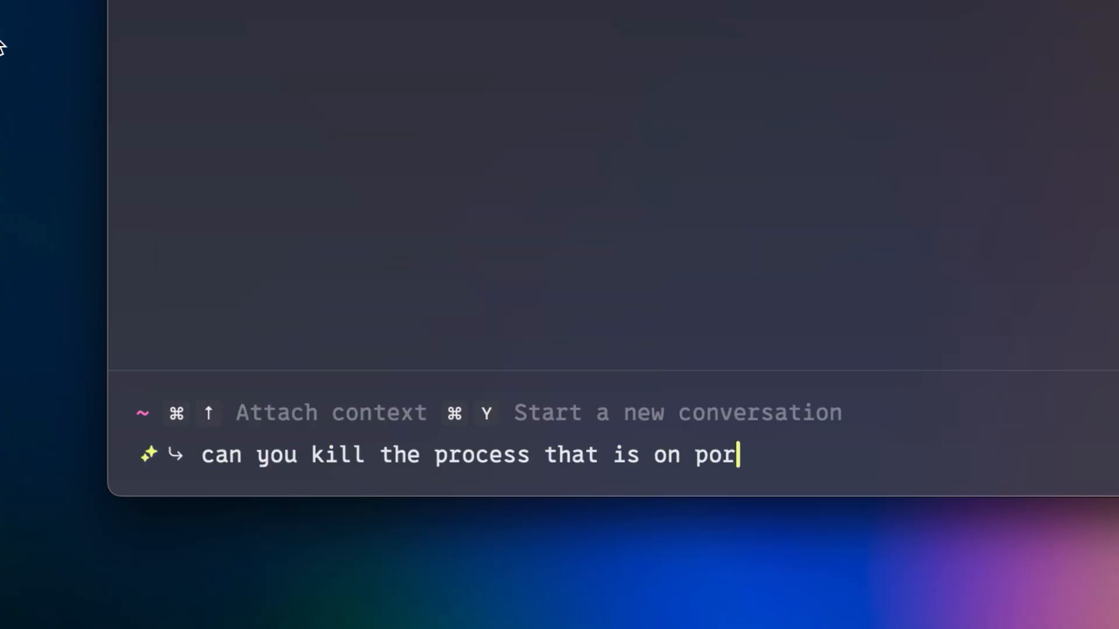
# Step: Send the kill-the-process-on-a-port request to the AI agent
pyautogui.press('Return')
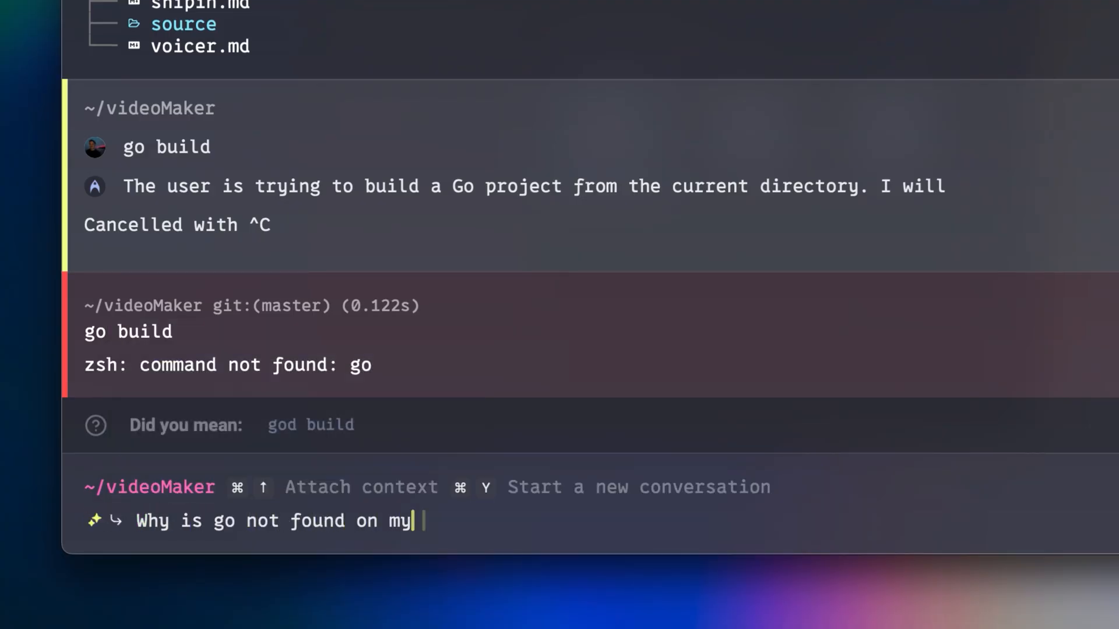
# Step: Send the 'why is go not found on this machine?' question and approve the agent's 'which go && echo $PATH' check
pyautogui.write('machine?')
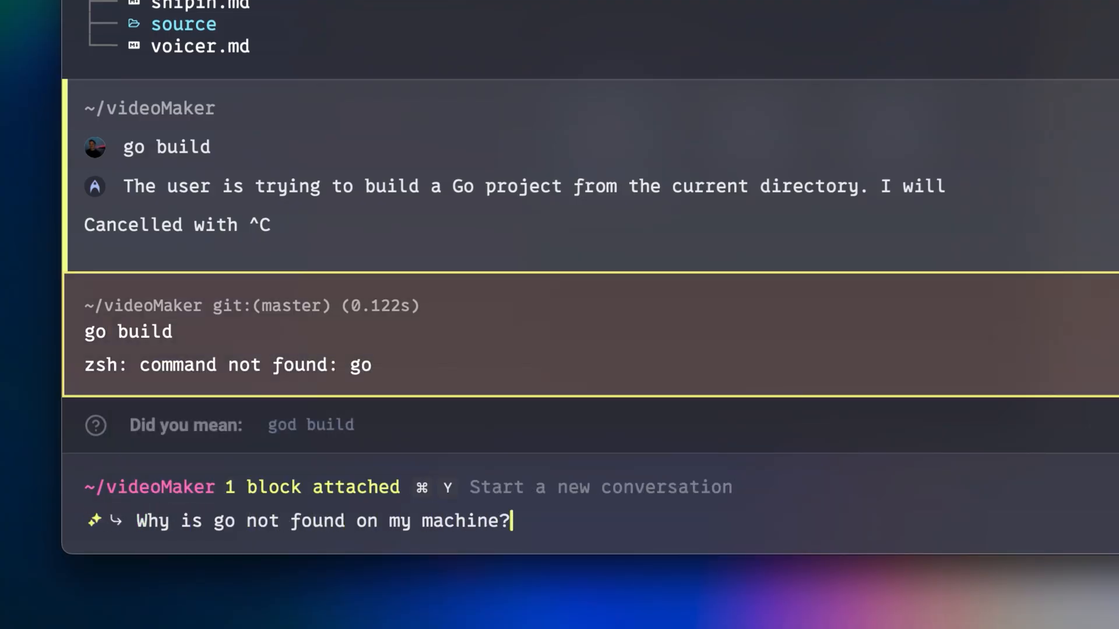
pyautogui.press('Return')
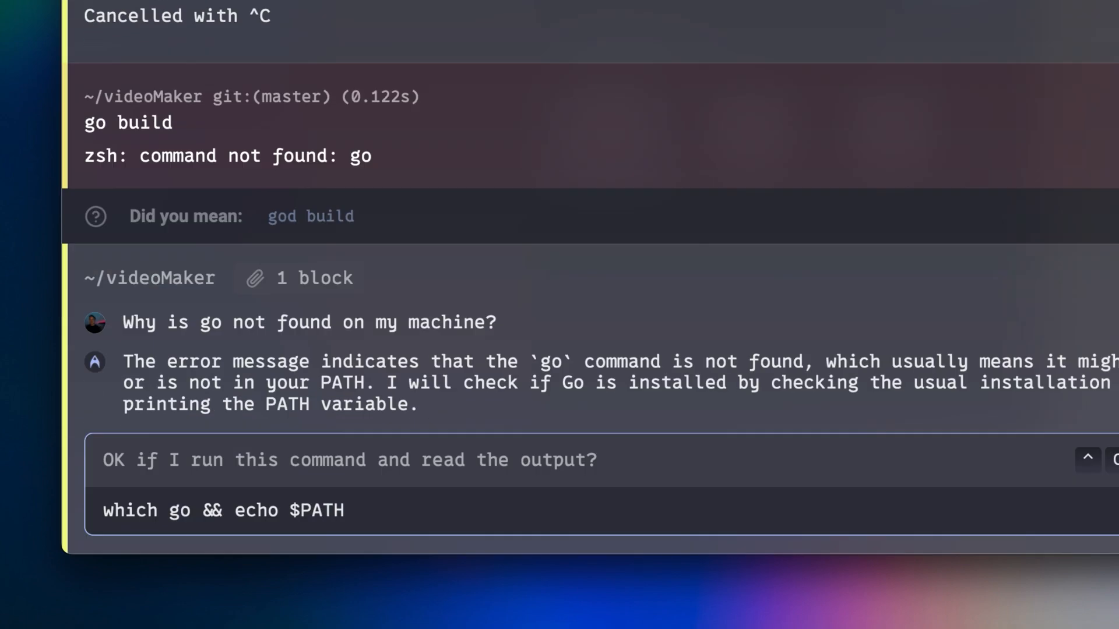
pyautogui.click(1109, 457)
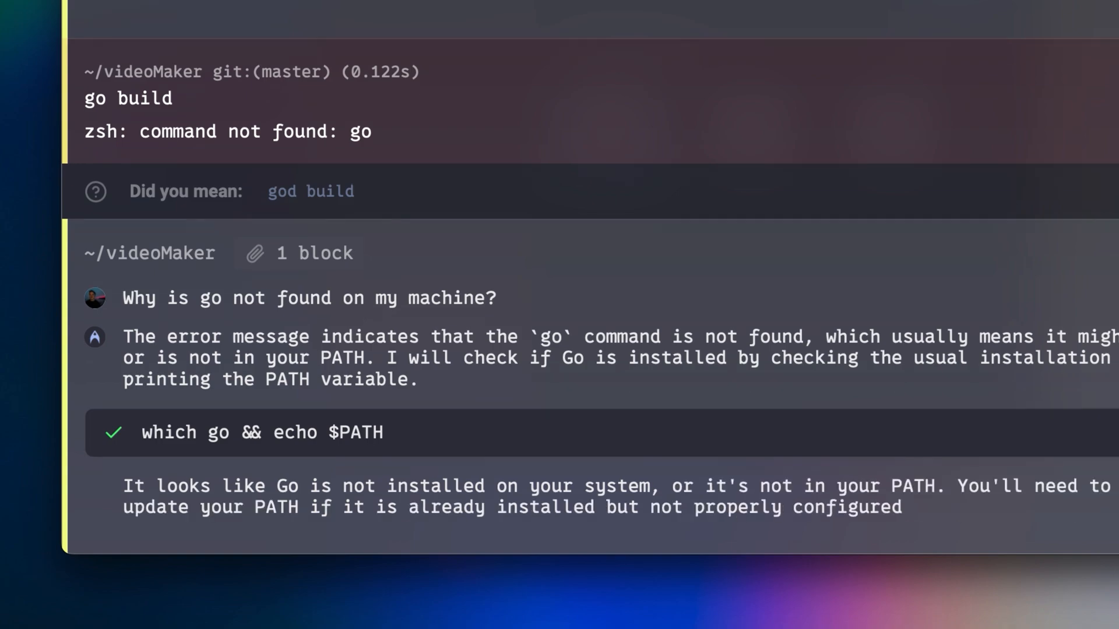
pyautogui.scroll(-3)
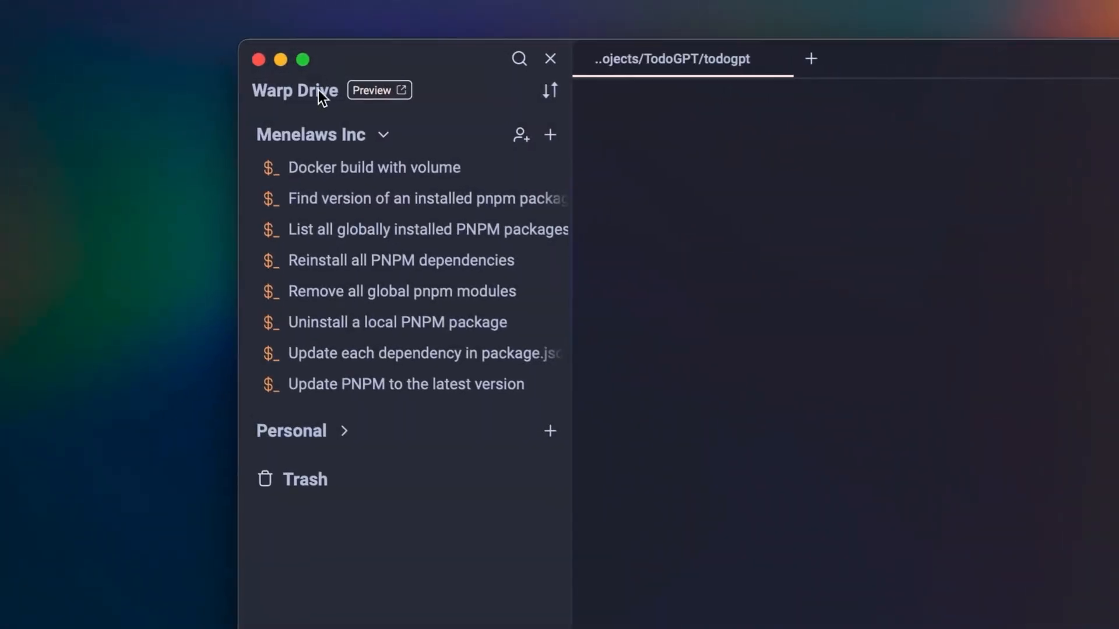
# Step: Describe the AWS workflow's arguments and choose a value source for the GITHUB_AUTH_TOKEN secret
pyautogui.click(374, 166)
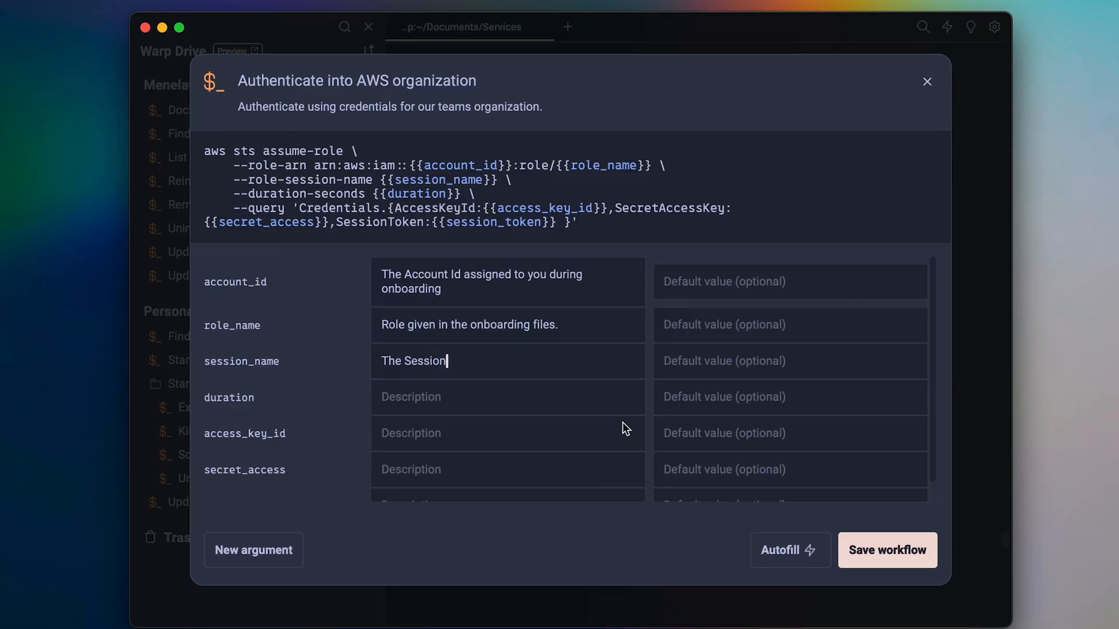
pyautogui.write('name provi')
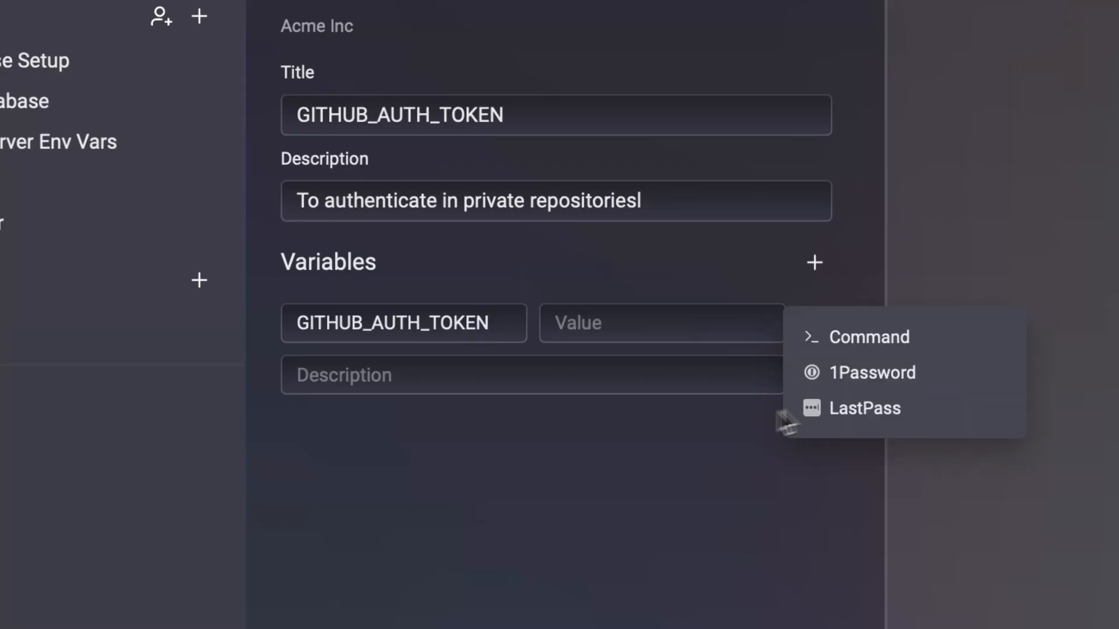
pyautogui.click(873, 372)
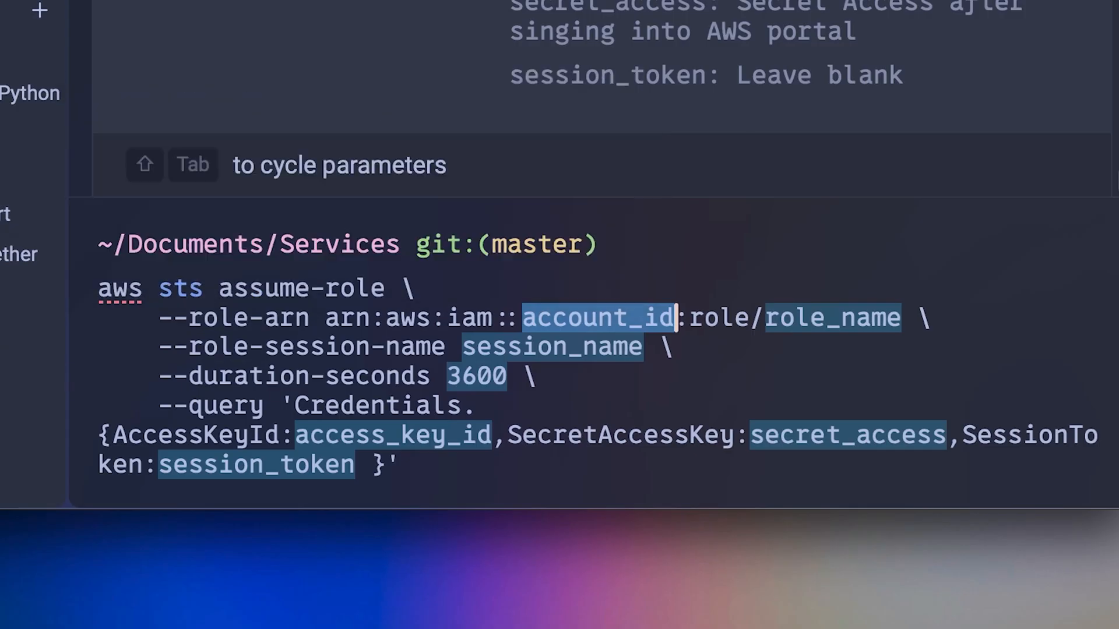
# Step: Enter 423123 as the workflow's account_id parameter
pyautogui.write('423123')
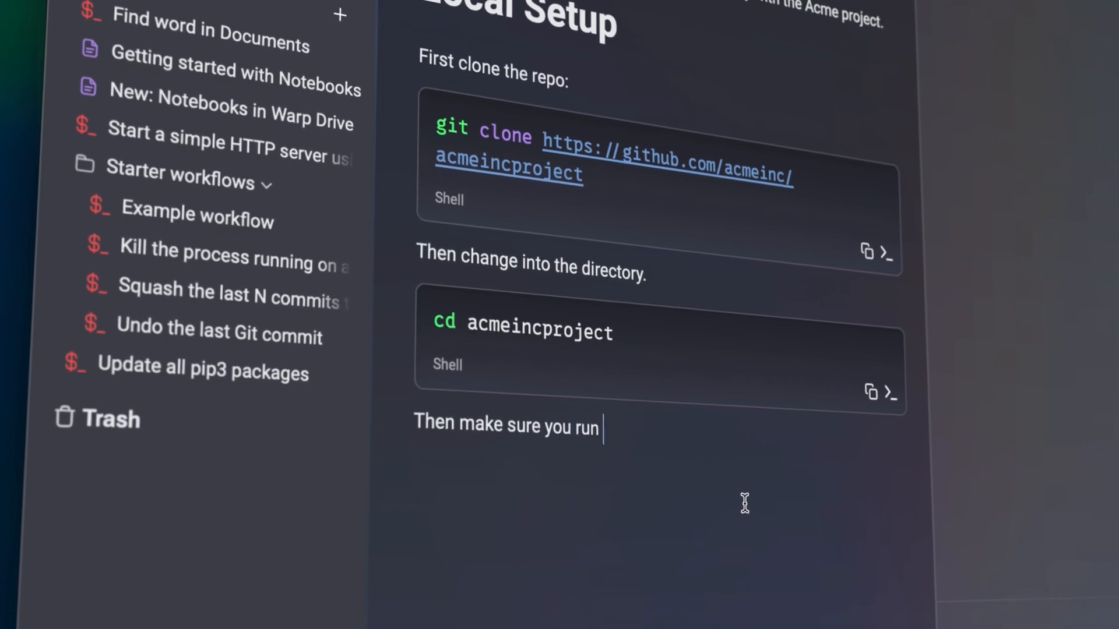
# Step: Add the 'install the correct dependencies.' step, then create a new notebook under Acme Inc
pyautogui.write('install the correct dependencies.')
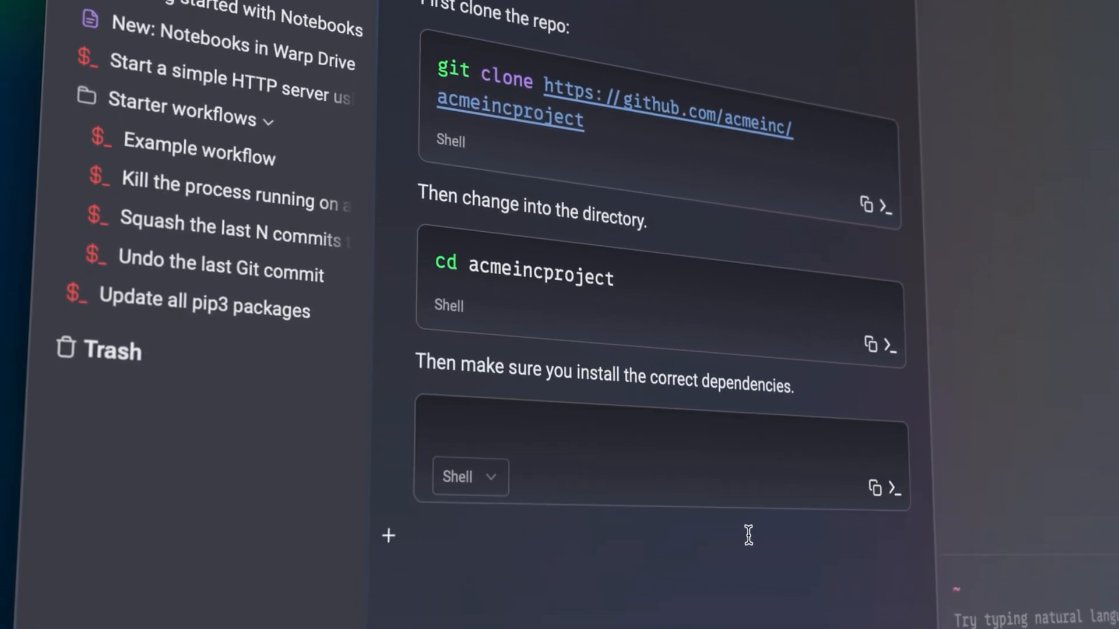
pyautogui.click(513, 194)
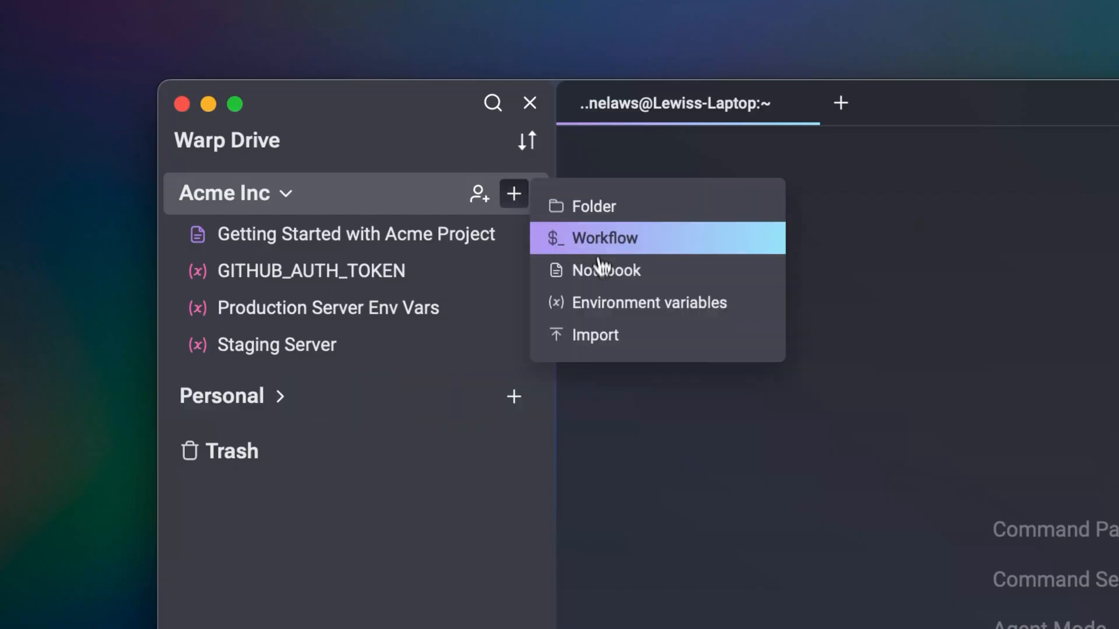
pyautogui.click(596, 334)
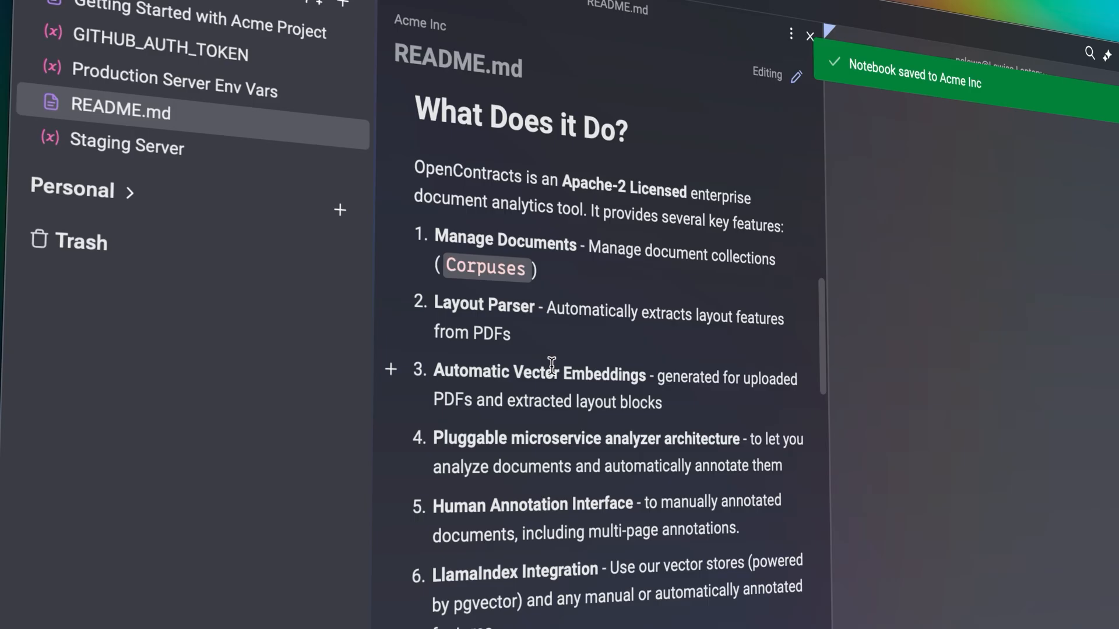
pyautogui.scroll(-3)
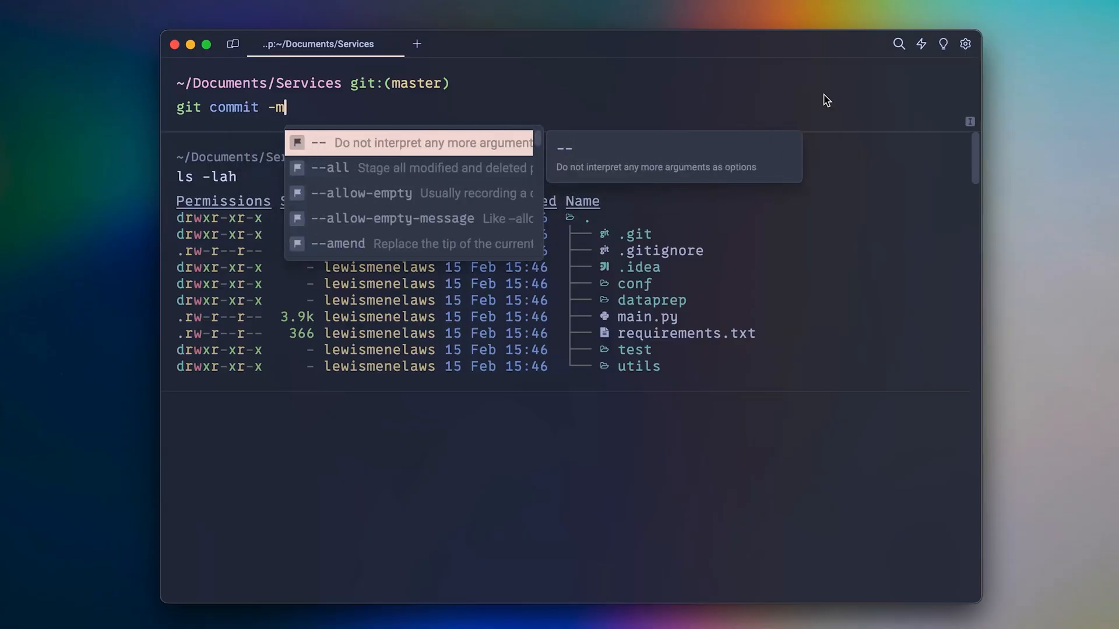
# Step: Bring up the command palette's searchable list of commands
pyautogui.click(965, 43)
pyautogui.write('enable')
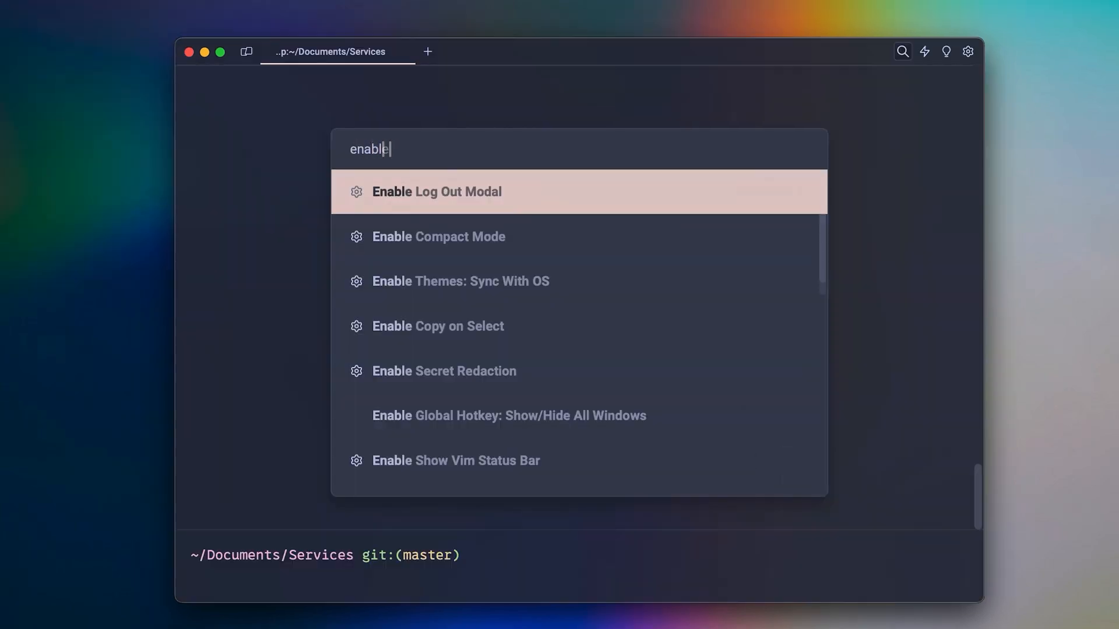
# Step: Filter the command palette with 'copy' and pick one of the results
pyautogui.write('copy')
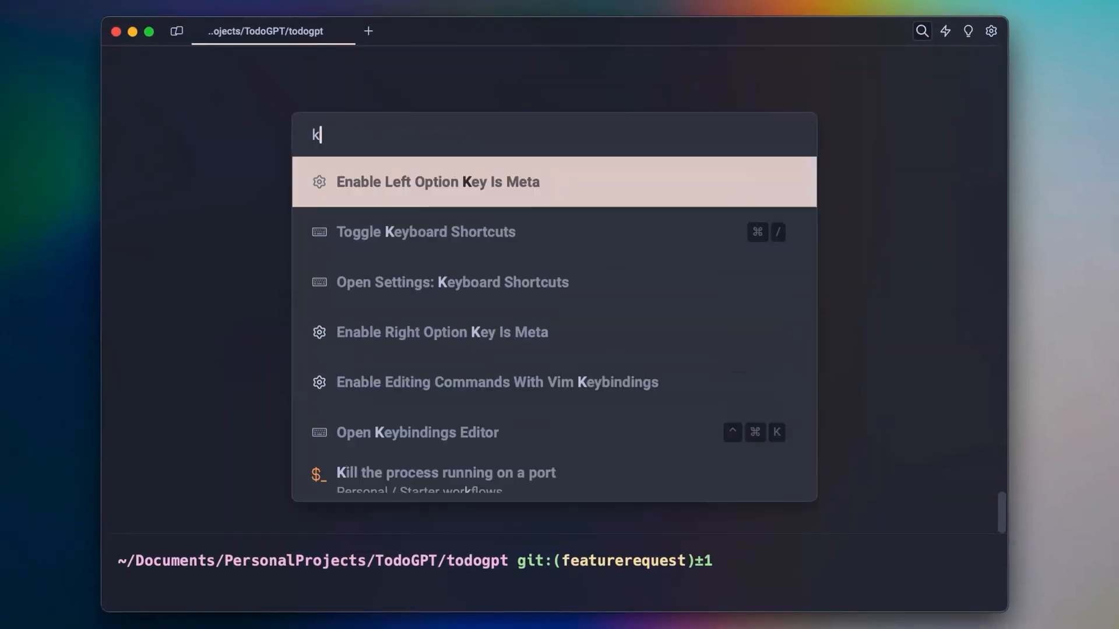
pyautogui.click(445, 472)
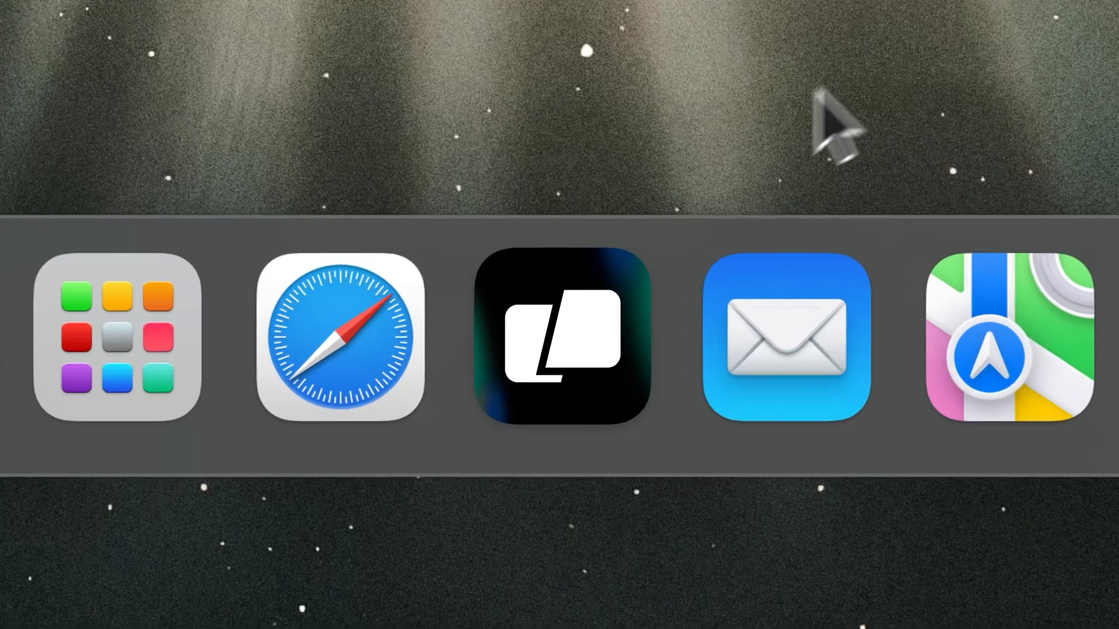
# Step: Relaunch Warp from the Dock and scroll through the Docker guide notebook
pyautogui.click(561, 338)
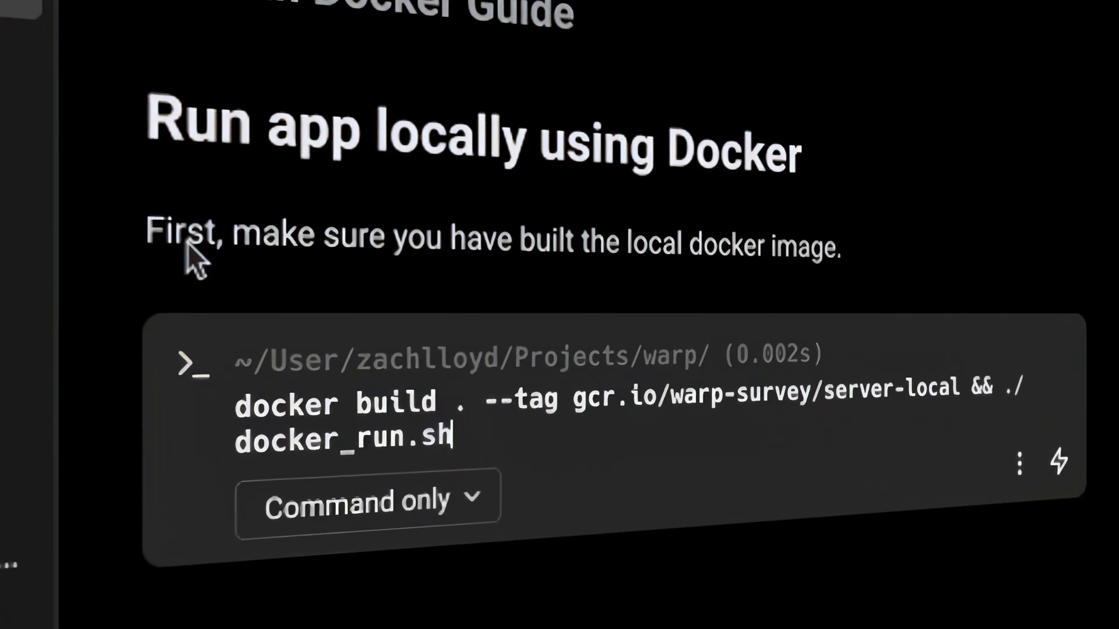
pyautogui.scroll(3)
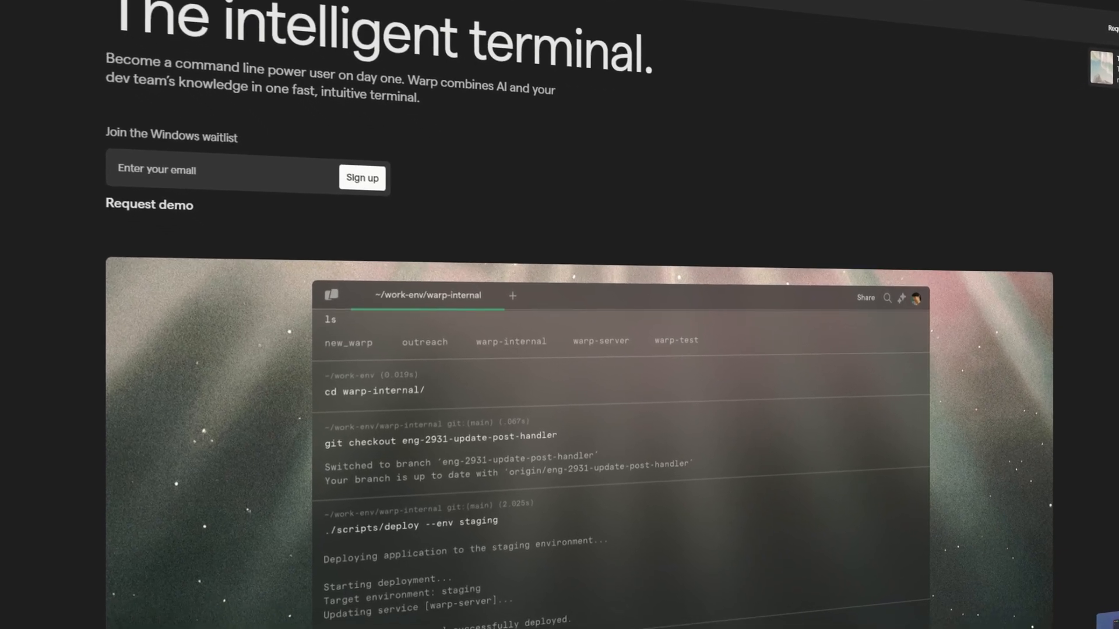